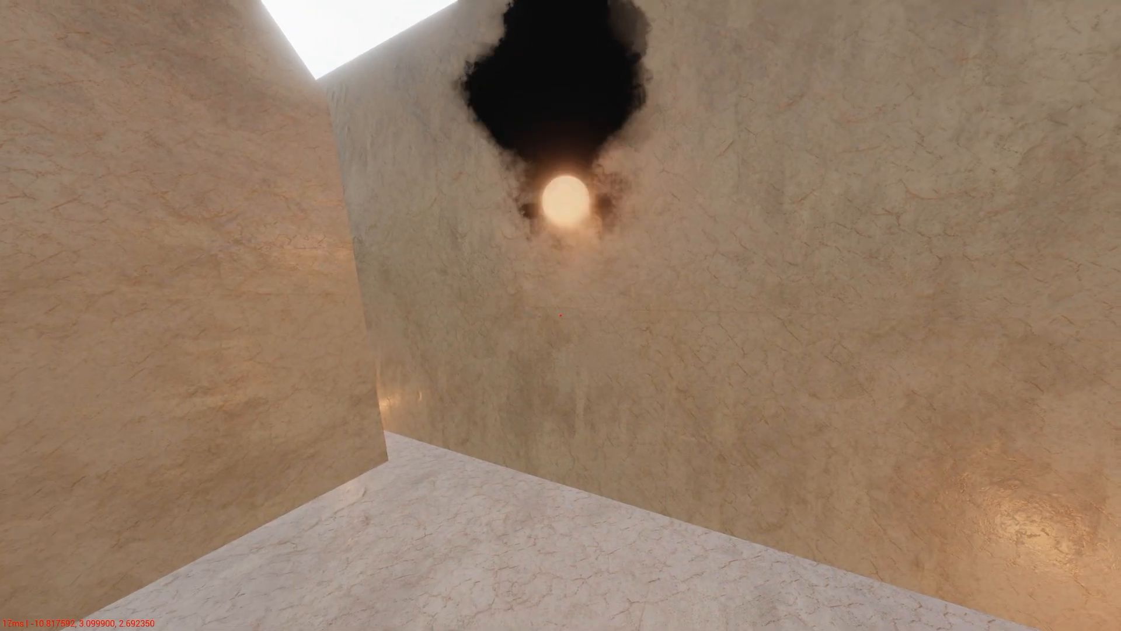
mouse_move(561, 315)
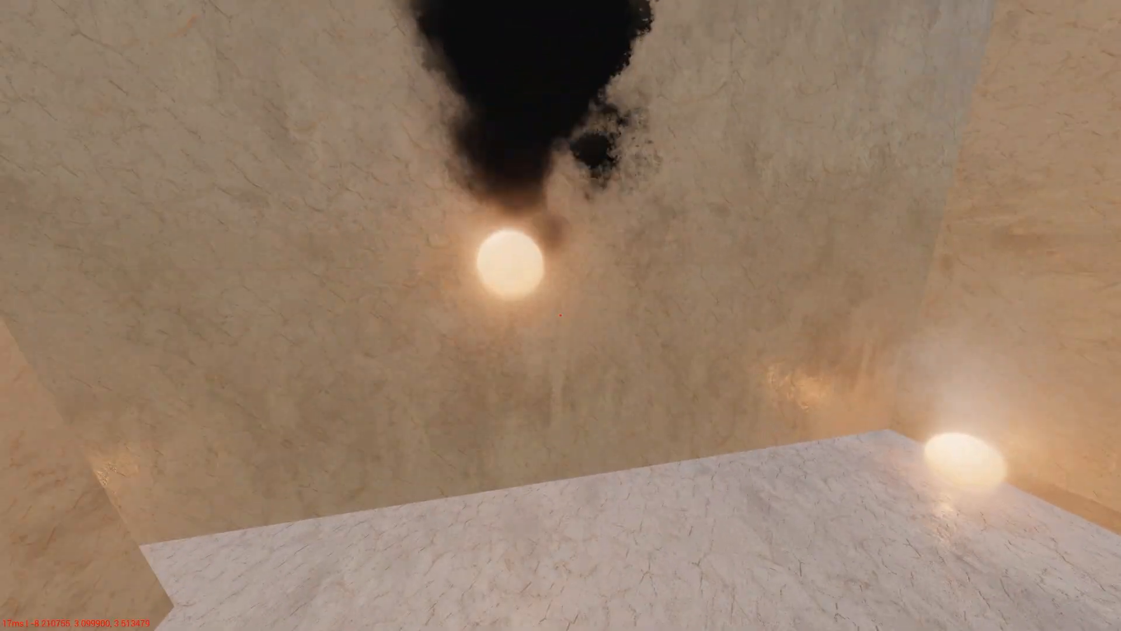